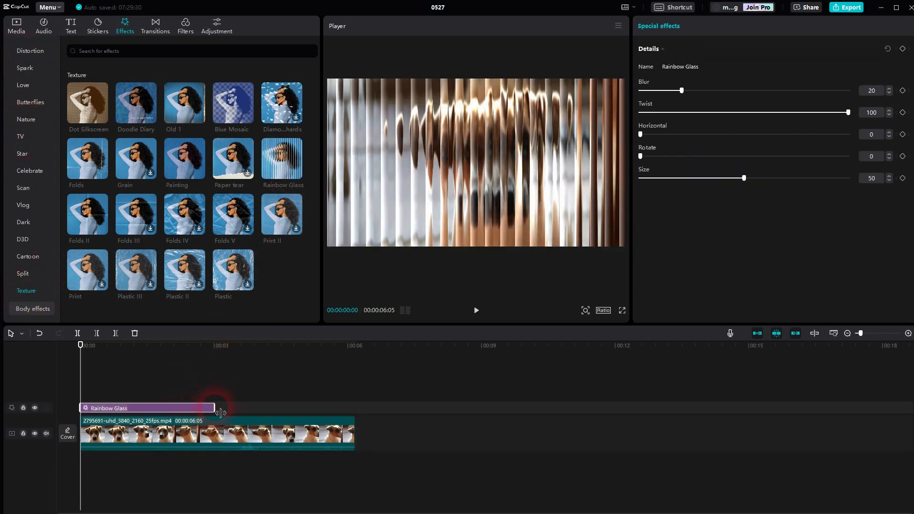
Extend the Rainbow Glass effect over the full dog clip and raise its Size to 88
drag(219, 408, 365, 408)
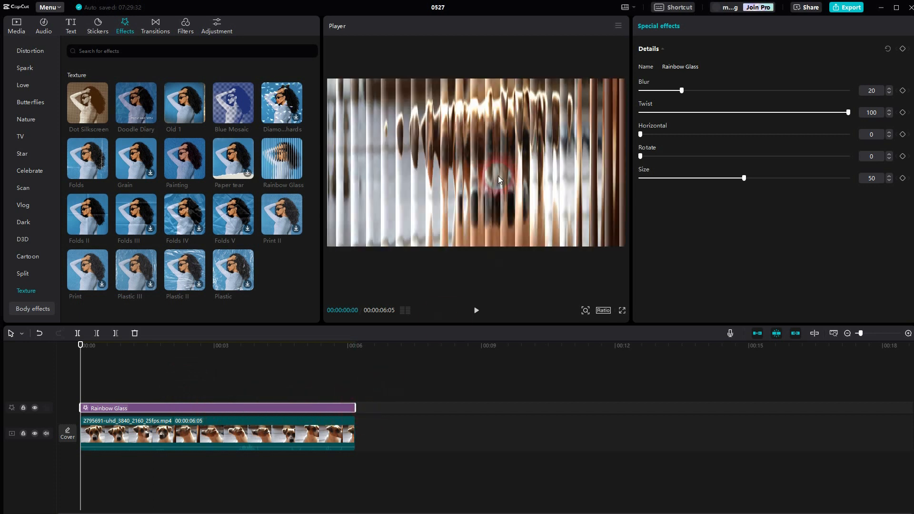
drag(744, 178, 736, 178)
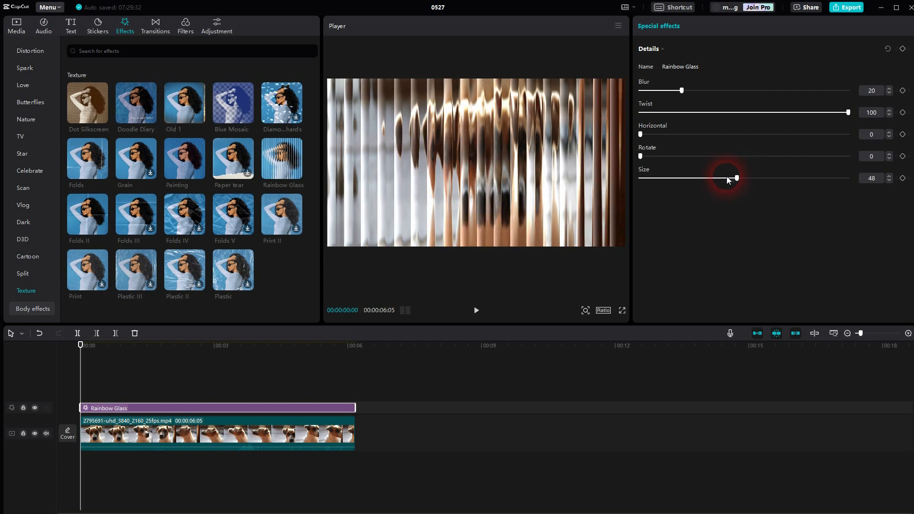
drag(736, 178, 798, 178)
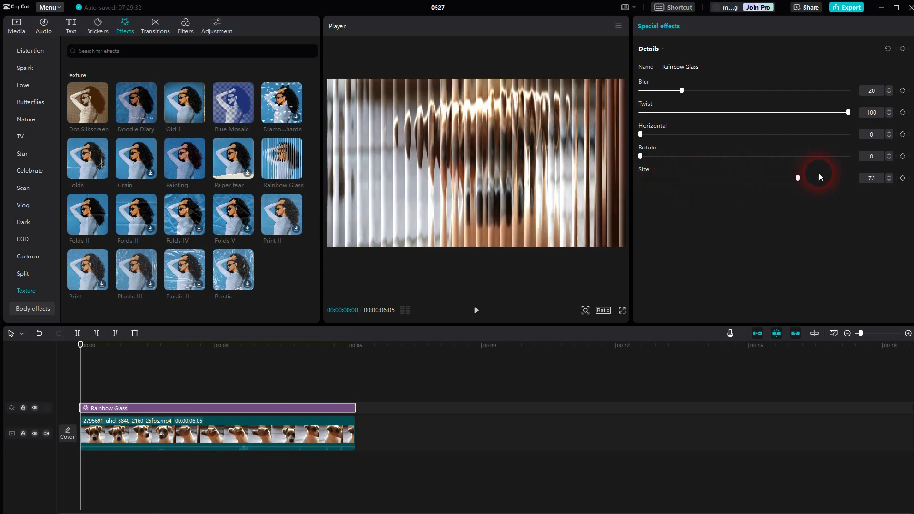
drag(798, 178, 824, 178)
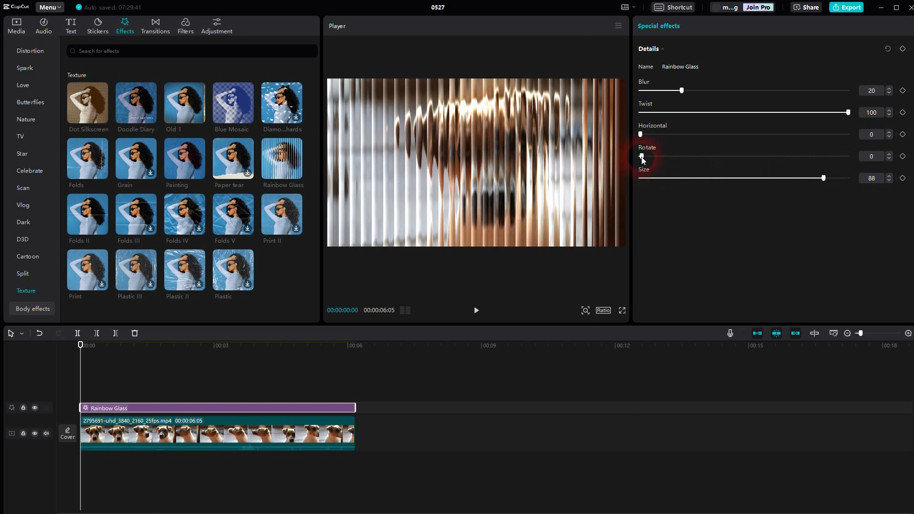
drag(640, 157, 685, 156)
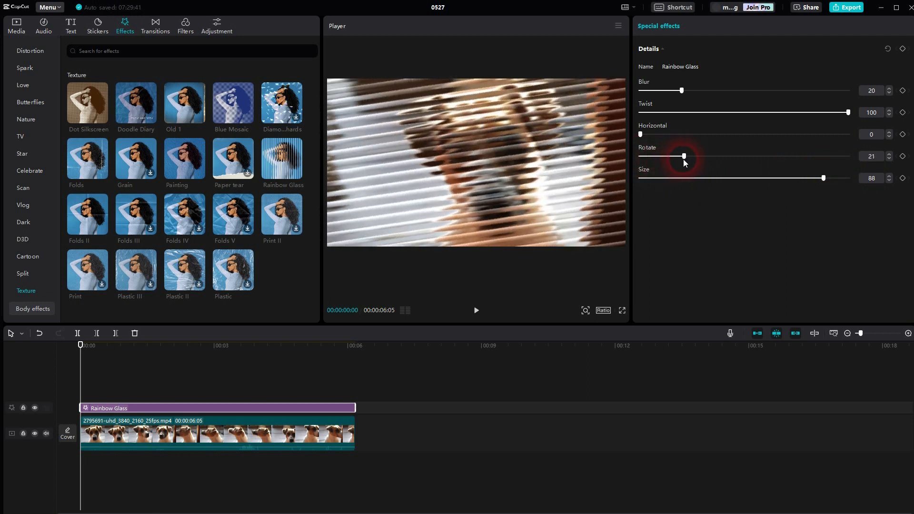
drag(684, 156, 691, 156)
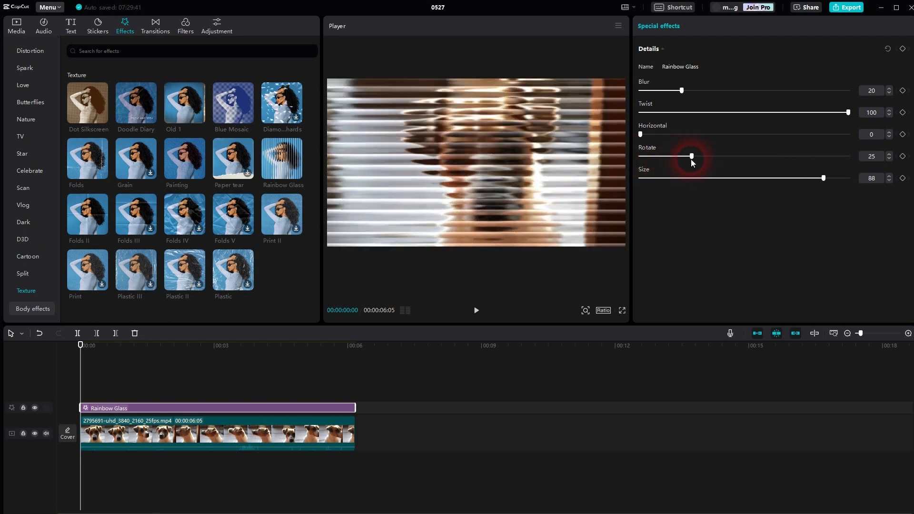
click(871, 156)
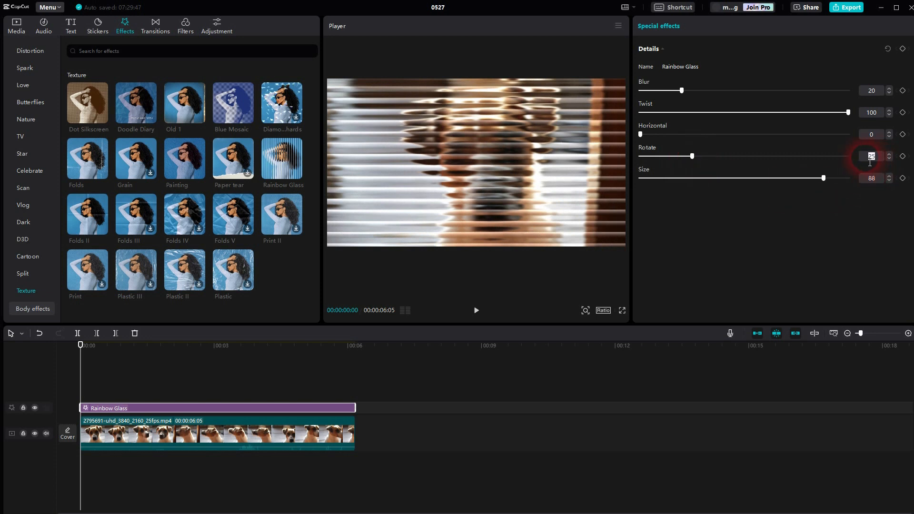
drag(692, 155, 704, 155)
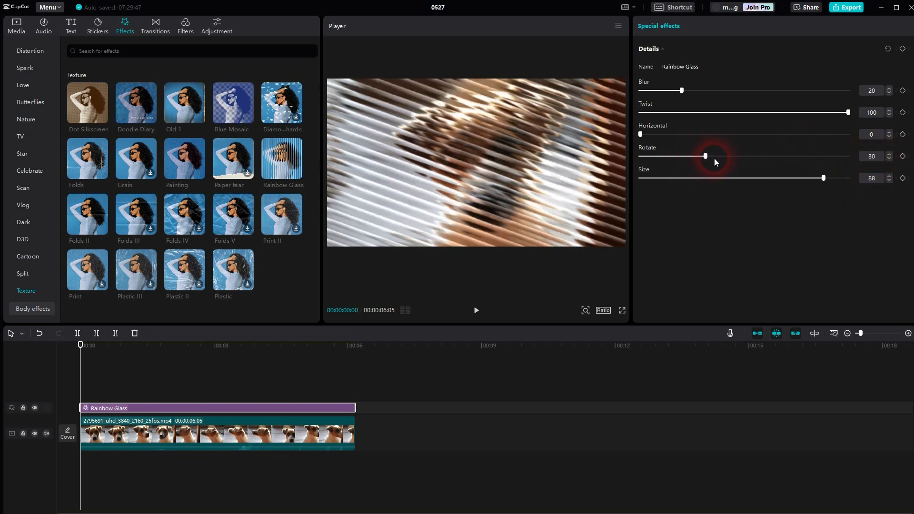
drag(704, 155, 749, 155)
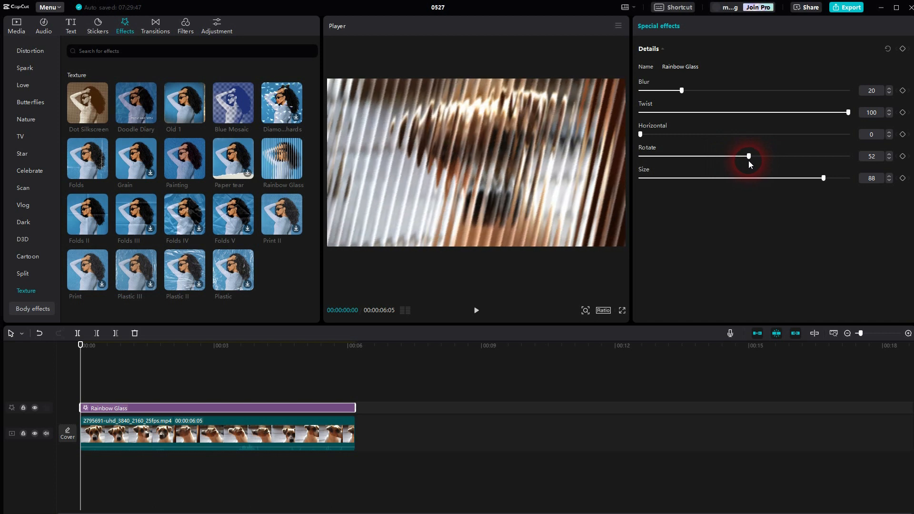
drag(749, 155, 745, 156)
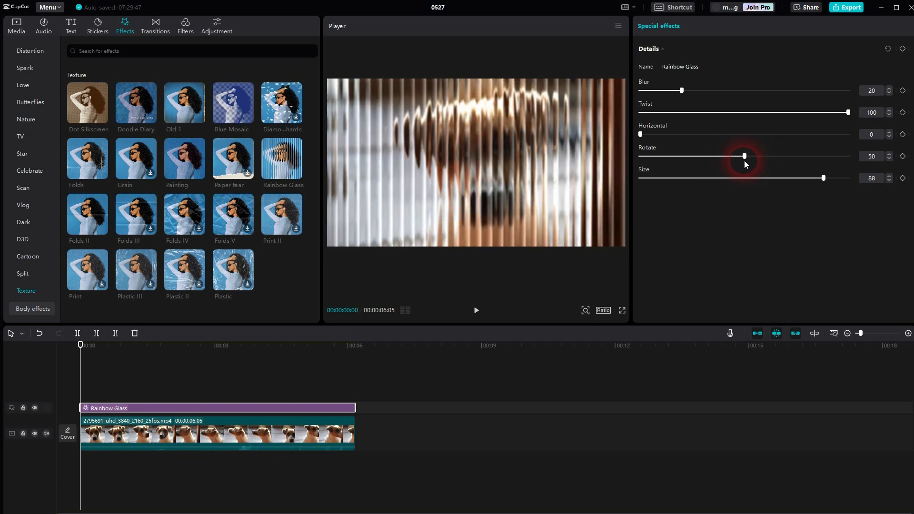
drag(744, 155, 640, 155)
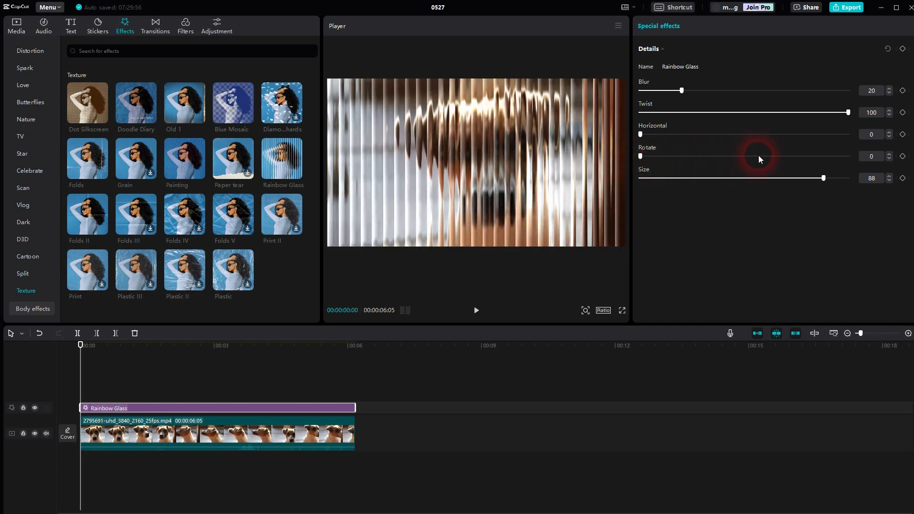
Try shifting the Horizontal setting sideways, then return it to 0 for full-frame glass
drag(639, 135, 752, 134)
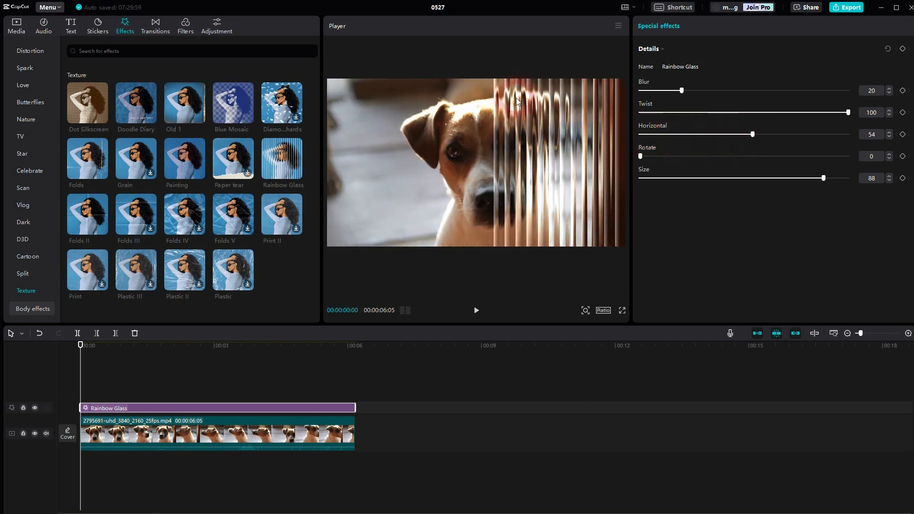
drag(751, 135, 786, 135)
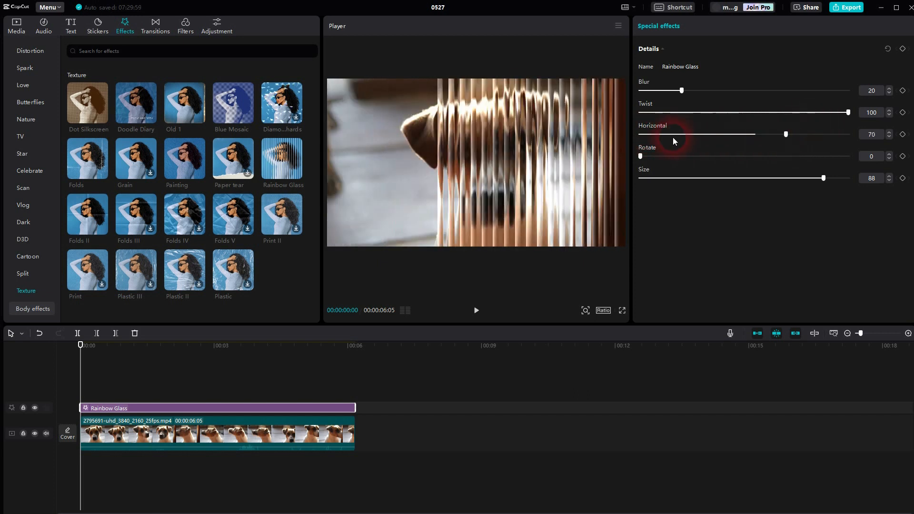
drag(786, 135, 638, 135)
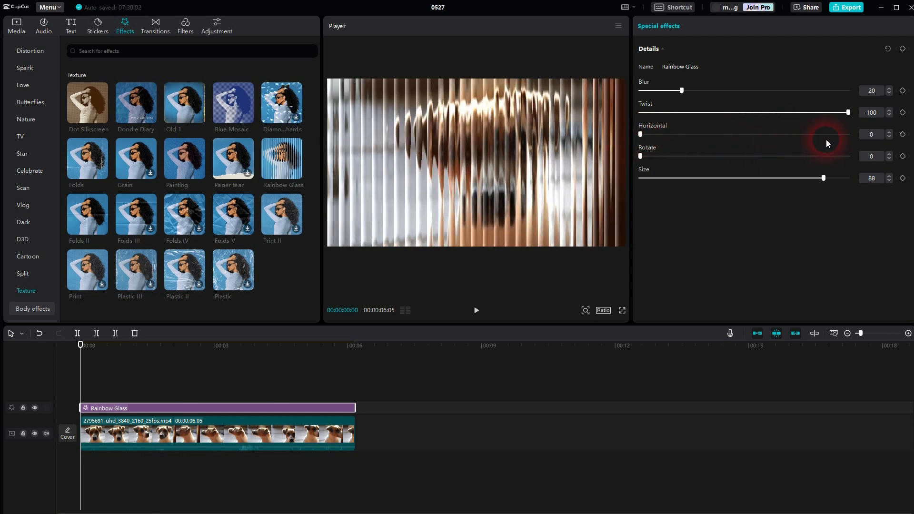
Sweep the Twist amount through its range and settle it at 81
drag(848, 112, 825, 113)
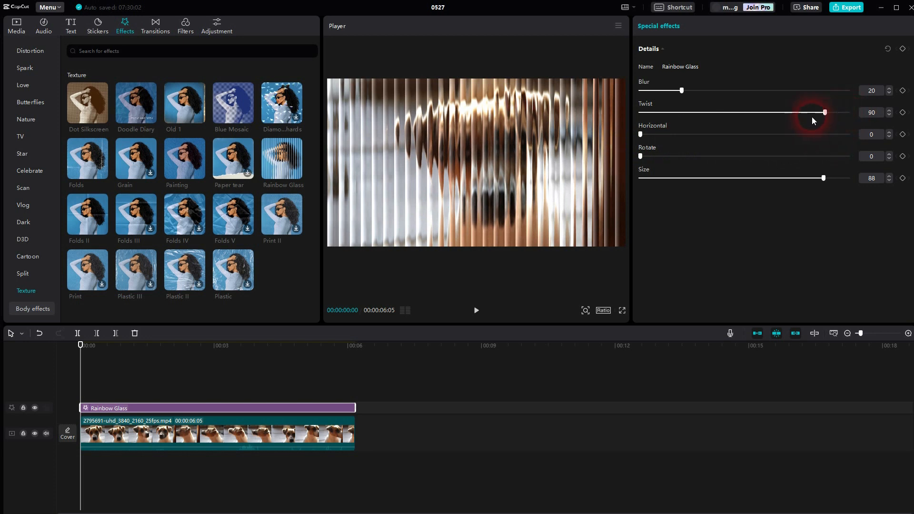
drag(824, 113, 791, 112)
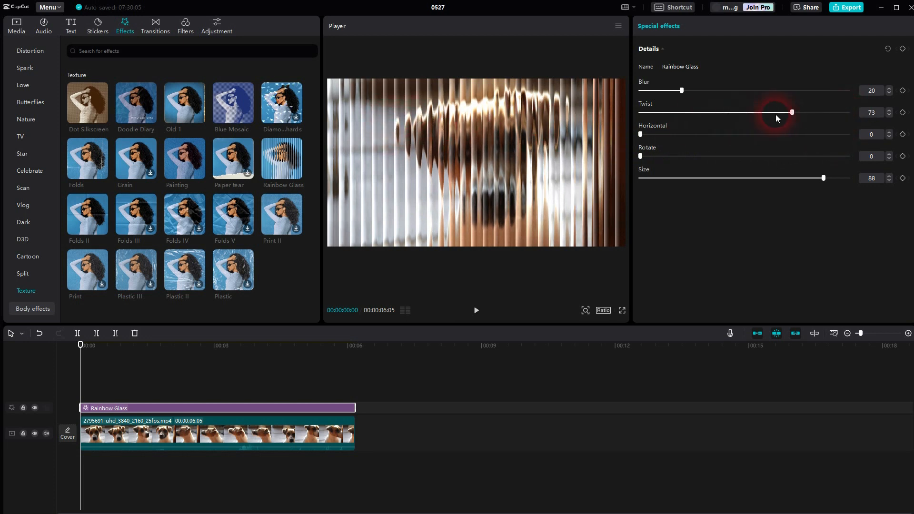
drag(792, 112, 640, 112)
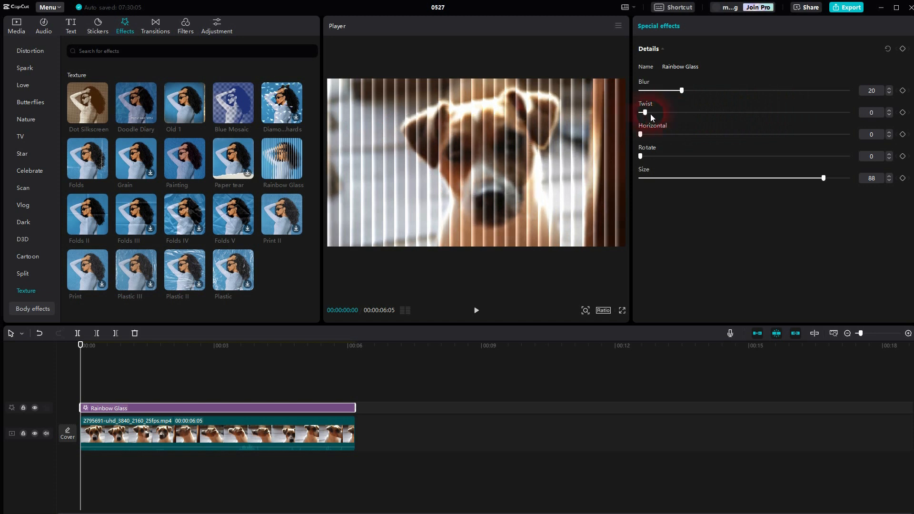
drag(643, 113, 849, 113)
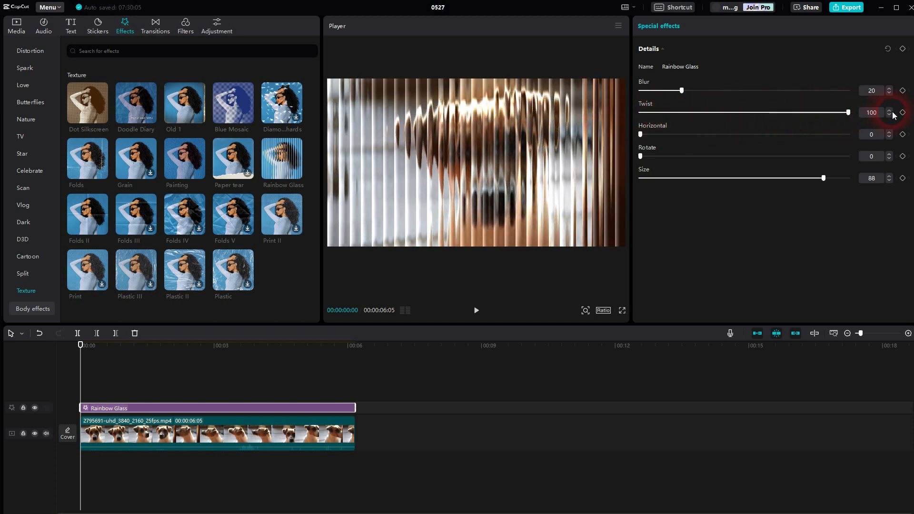
drag(847, 113, 808, 112)
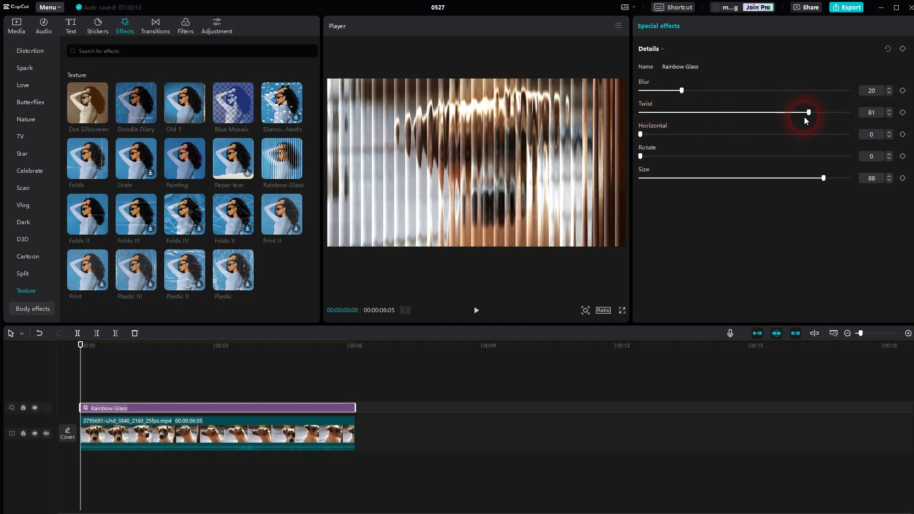
Test Blur from maximum to none, set it to 37, and start previewing the clip
drag(681, 91, 685, 90)
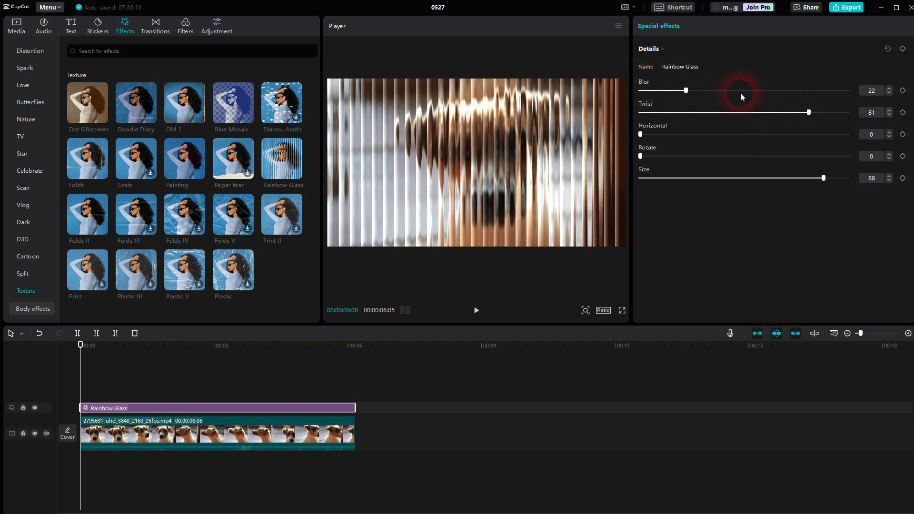
drag(686, 91, 847, 90)
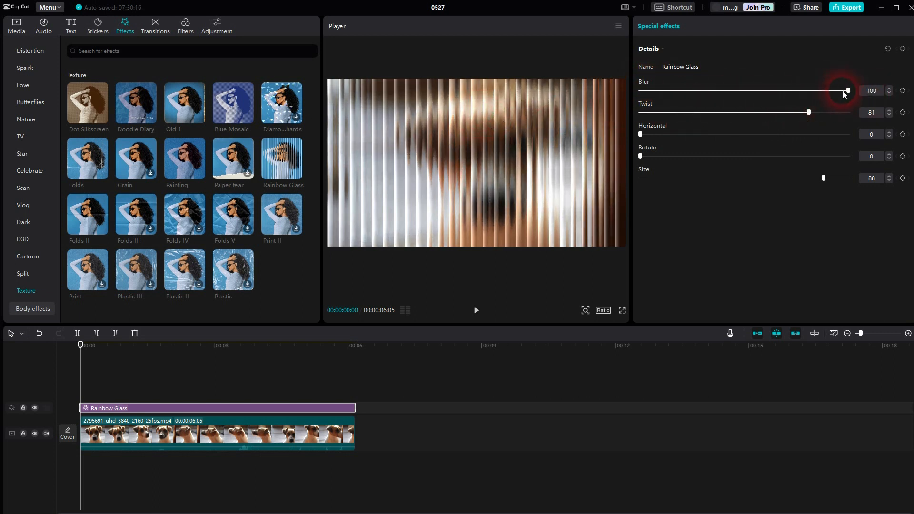
drag(847, 91, 643, 92)
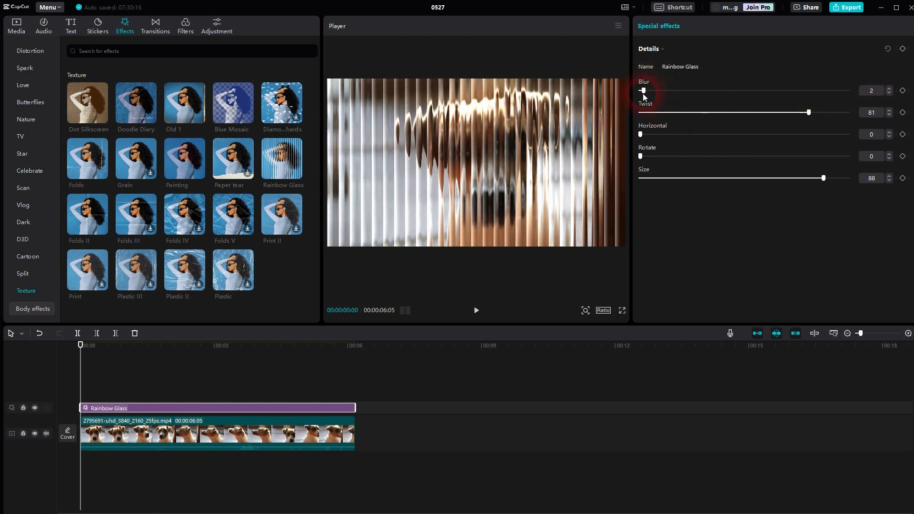
drag(642, 90, 718, 90)
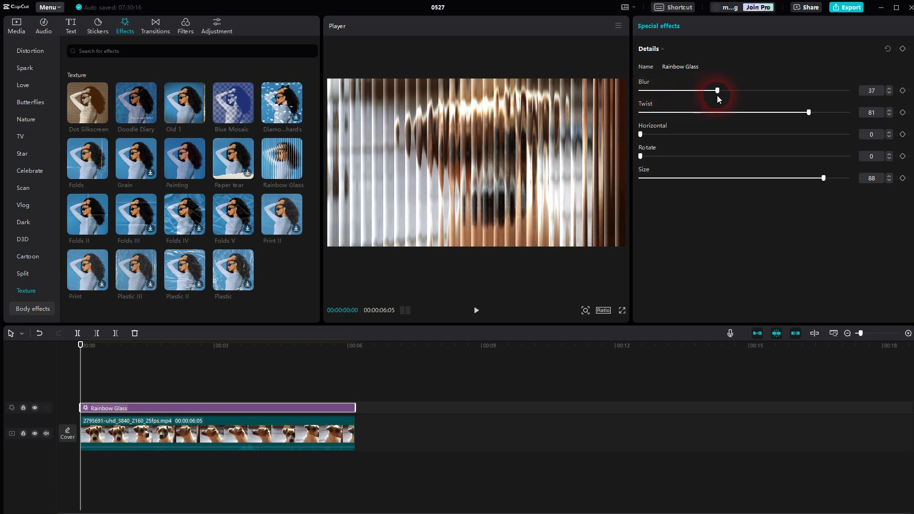
click(477, 310)
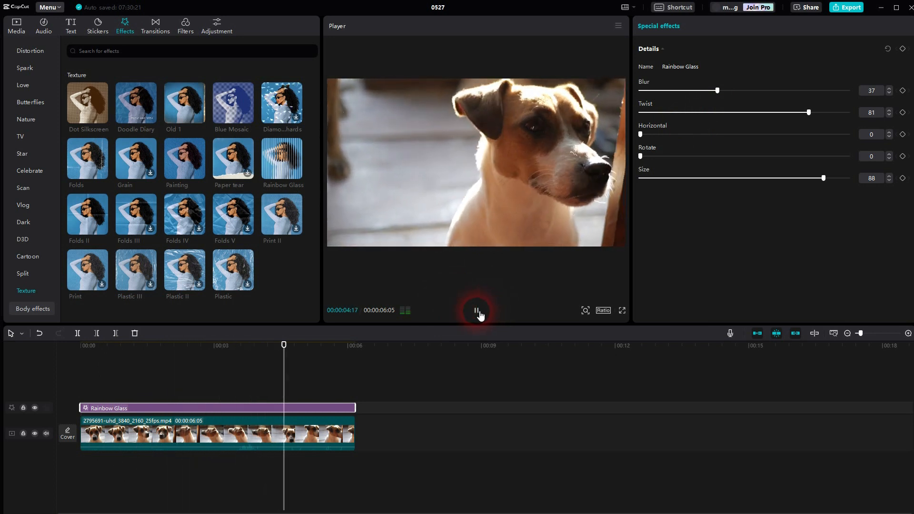
Pause the preview and move back toward the start of the timeline
click(476, 310)
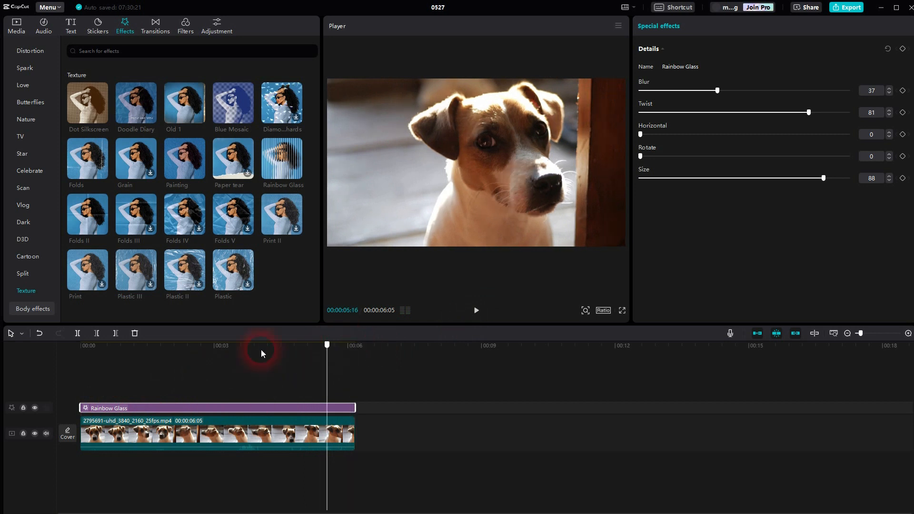
click(123, 345)
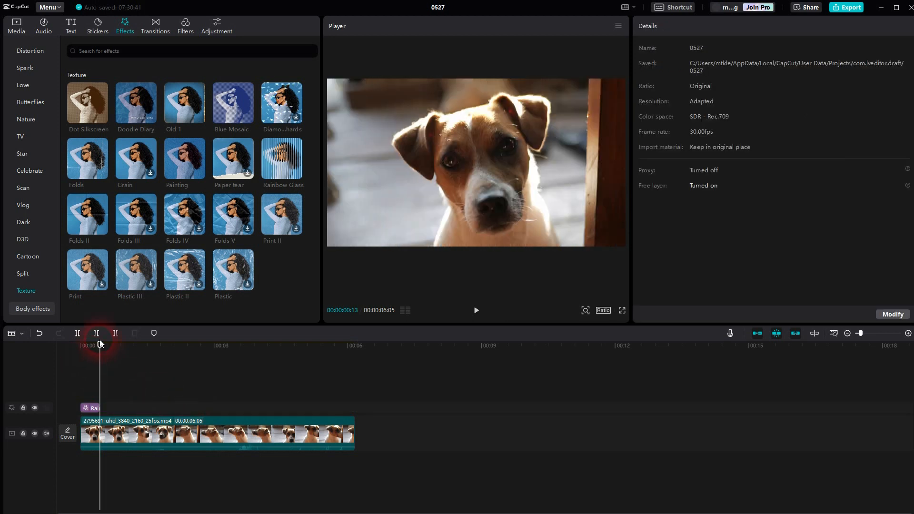
Duplicate the short Rainbow Glass clip so a copy sits right after the original
drag(99, 344, 92, 344)
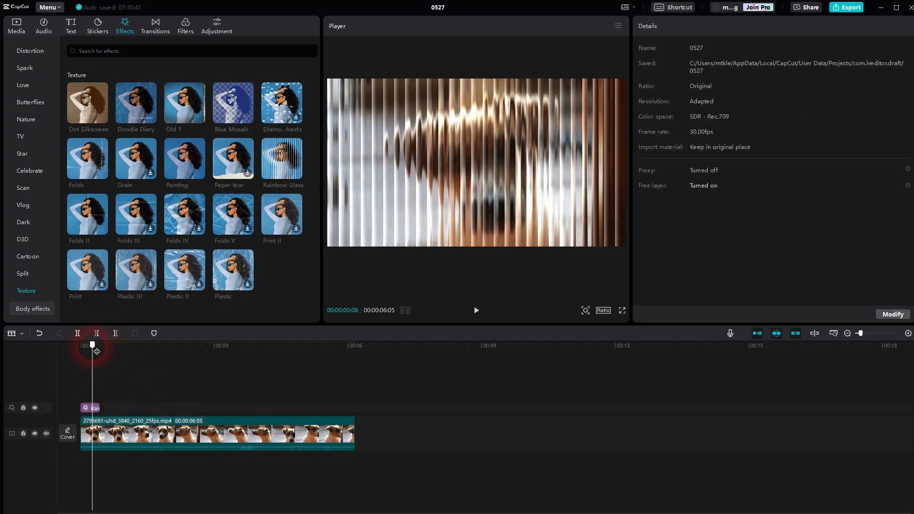
click(92, 407)
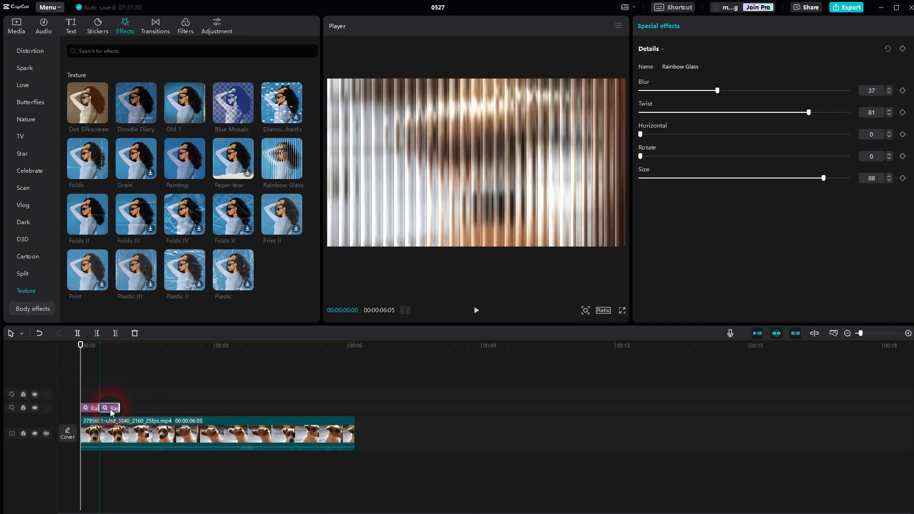
click(476, 310)
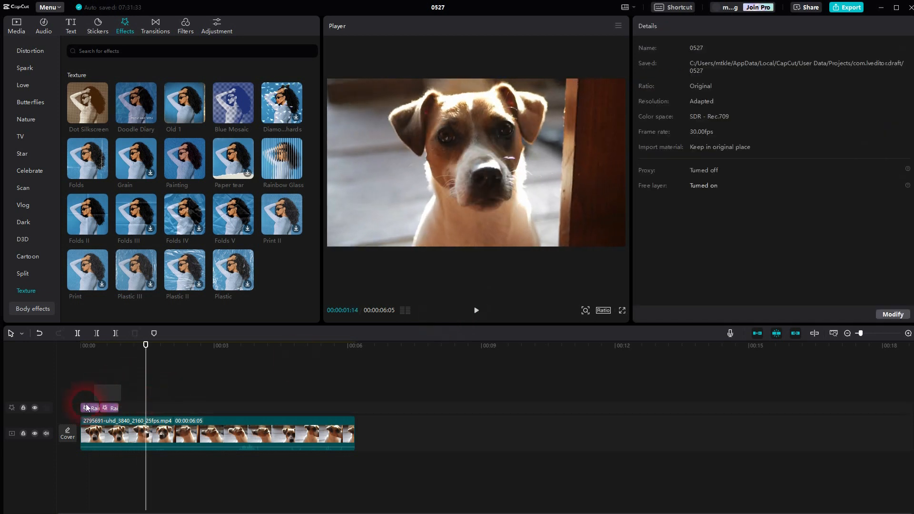
click(93, 407)
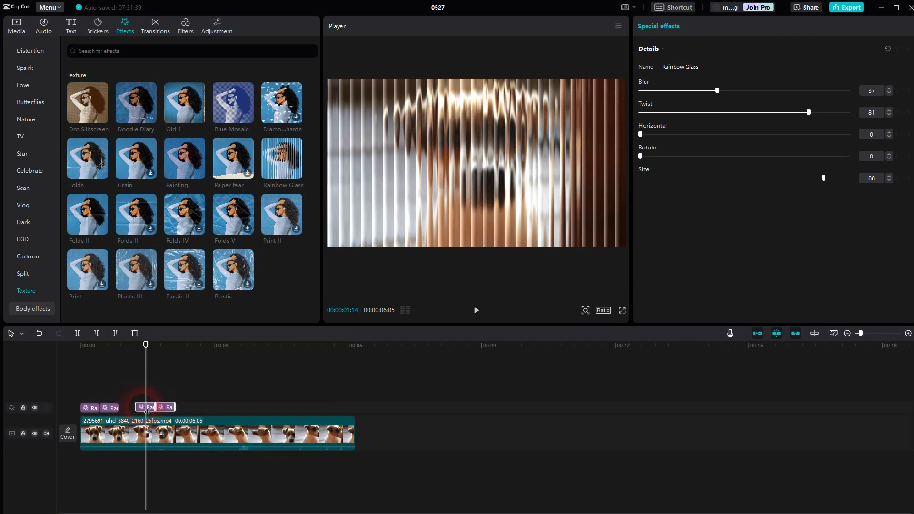
Paste the pair again to make four back-to-back copies and return to the start
click(80, 344)
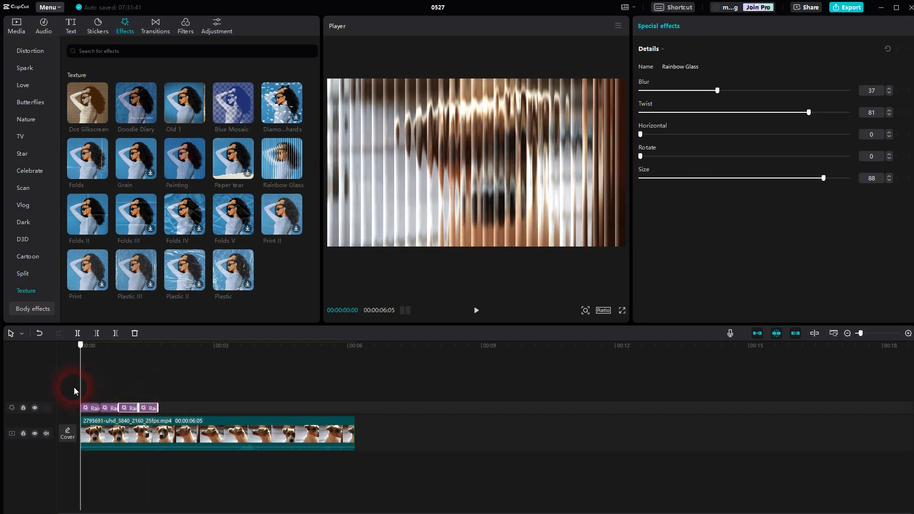
click(476, 310)
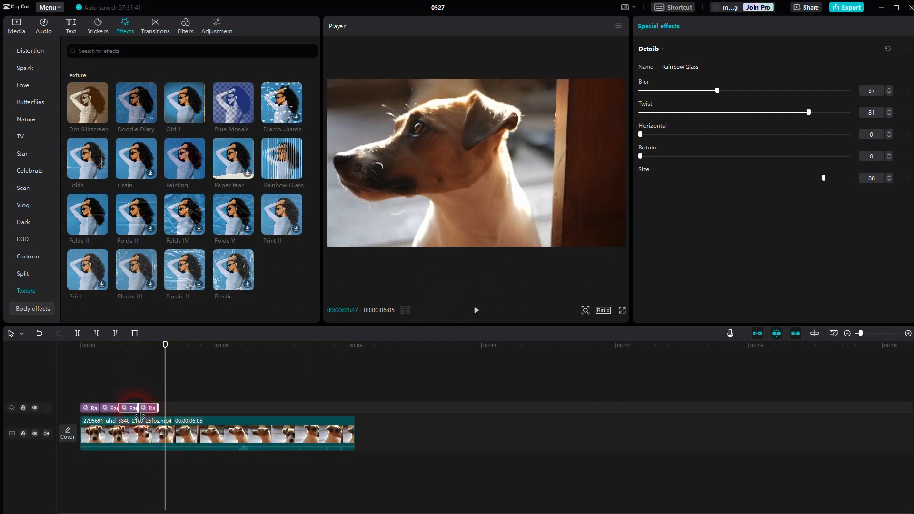
click(80, 345)
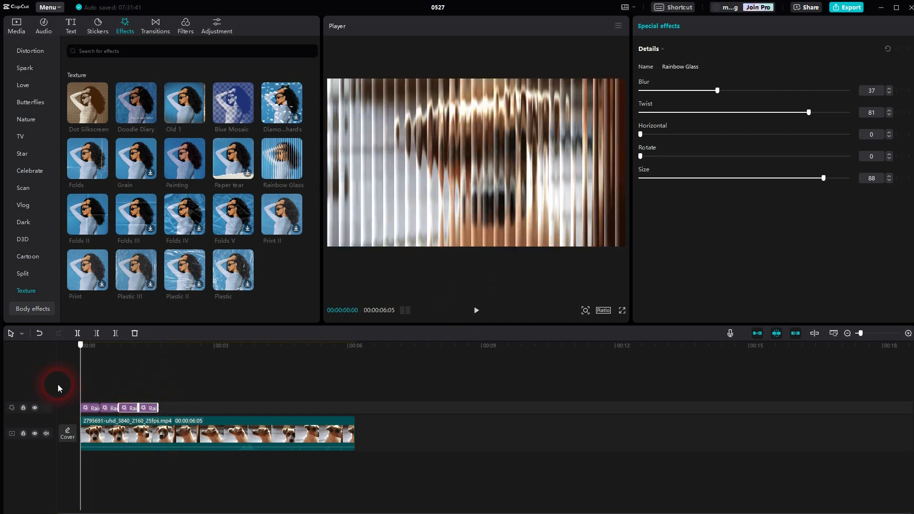
Copy the four short effect clips and place the copies after them on the same track
click(95, 407)
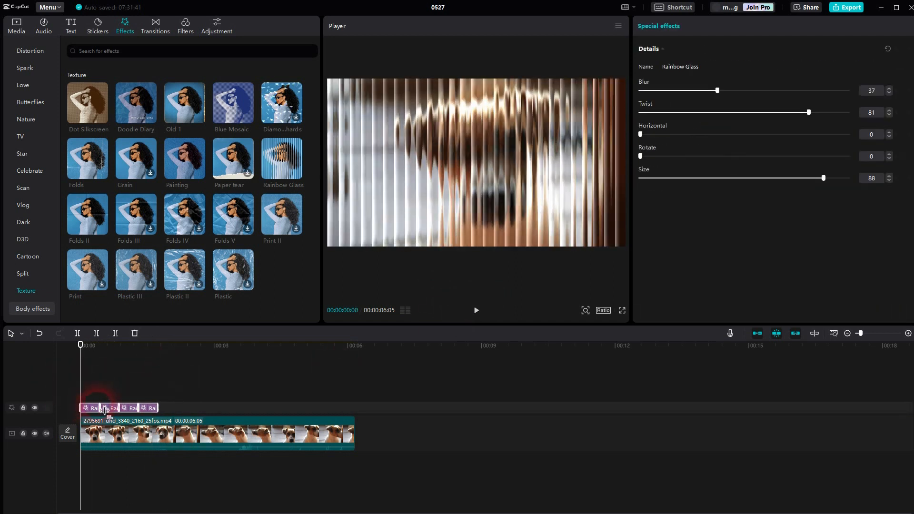
drag(105, 407, 198, 403)
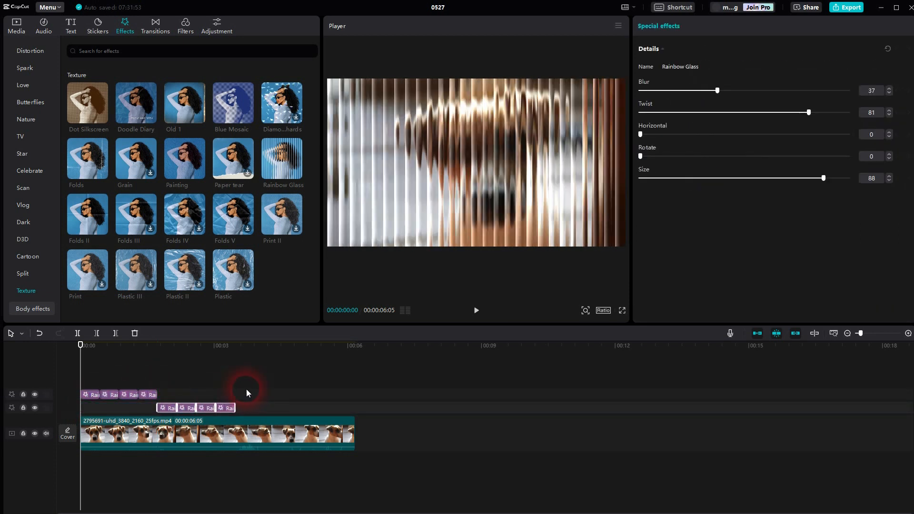
drag(244, 408, 169, 407)
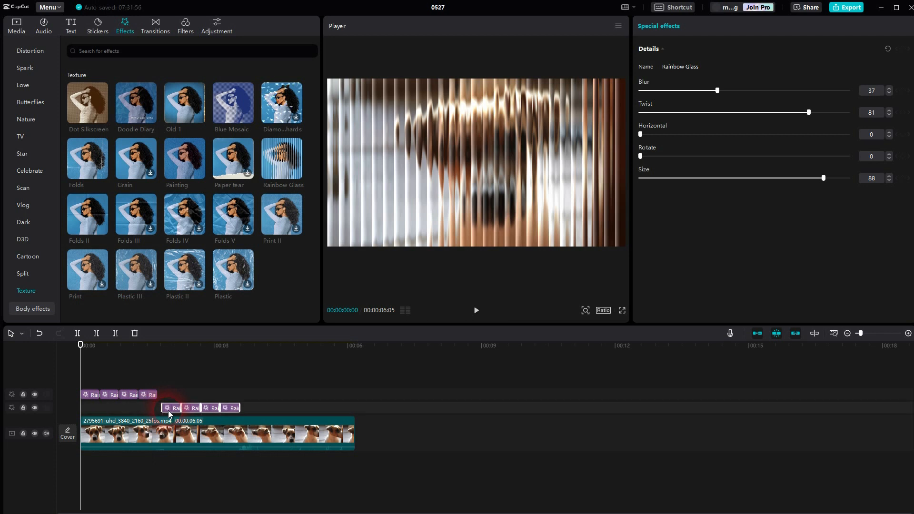
drag(172, 408, 91, 394)
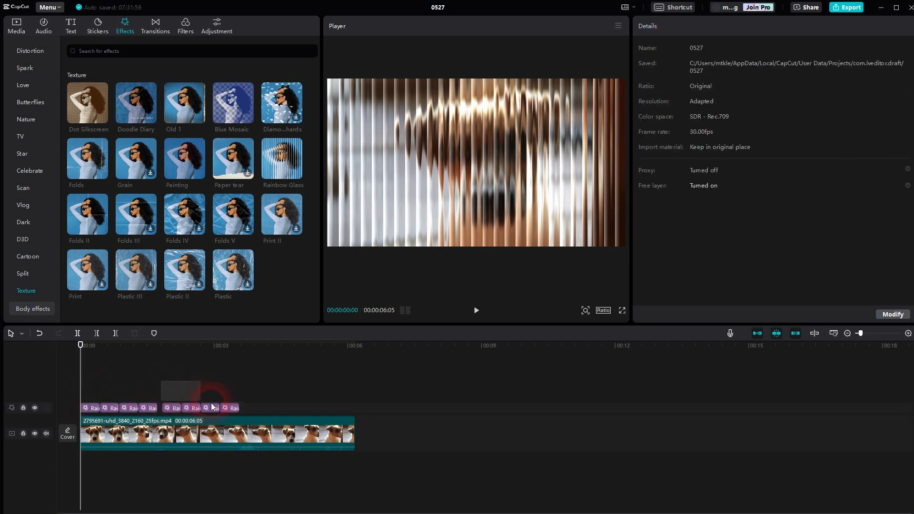
Paste further groups after the last clip until the effects reach the video's end
click(174, 408)
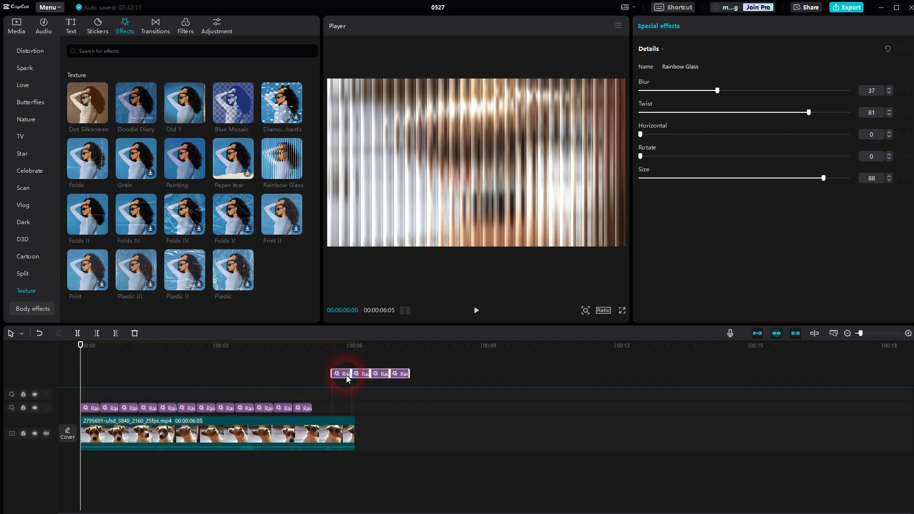
drag(346, 373, 325, 407)
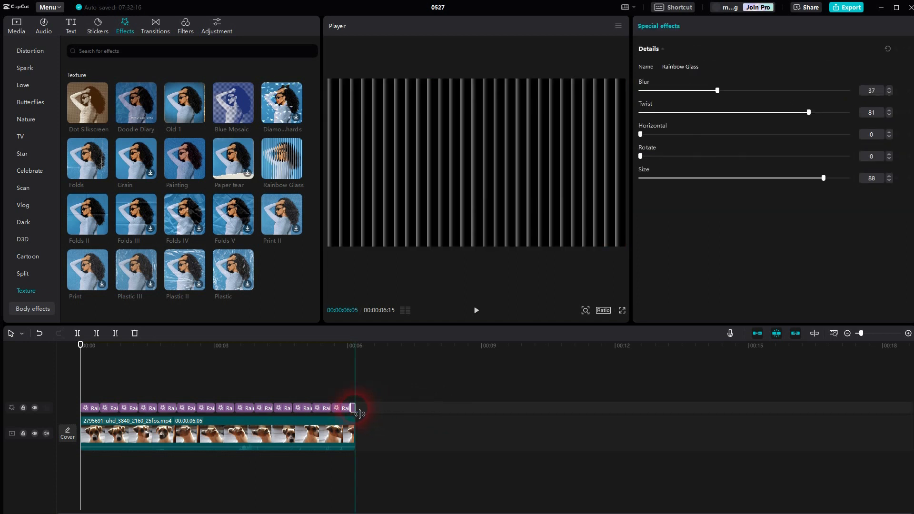
click(476, 310)
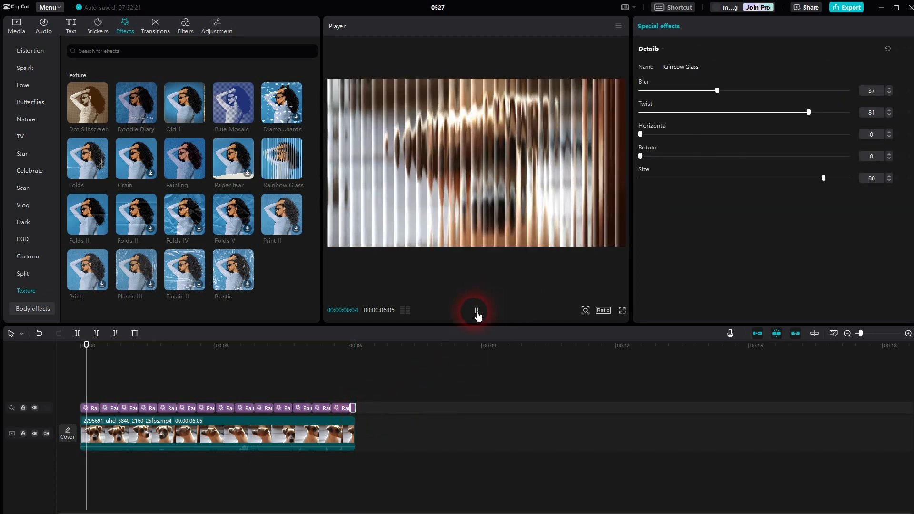
click(476, 311)
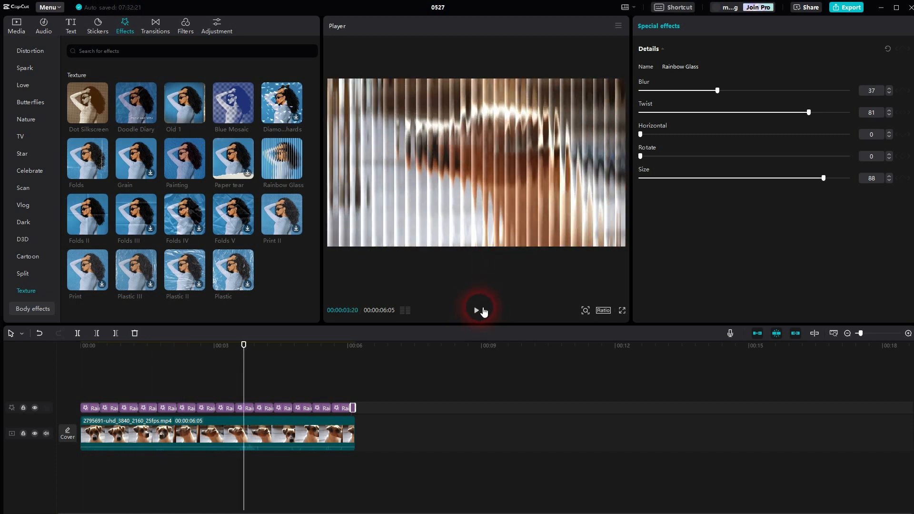
click(477, 310)
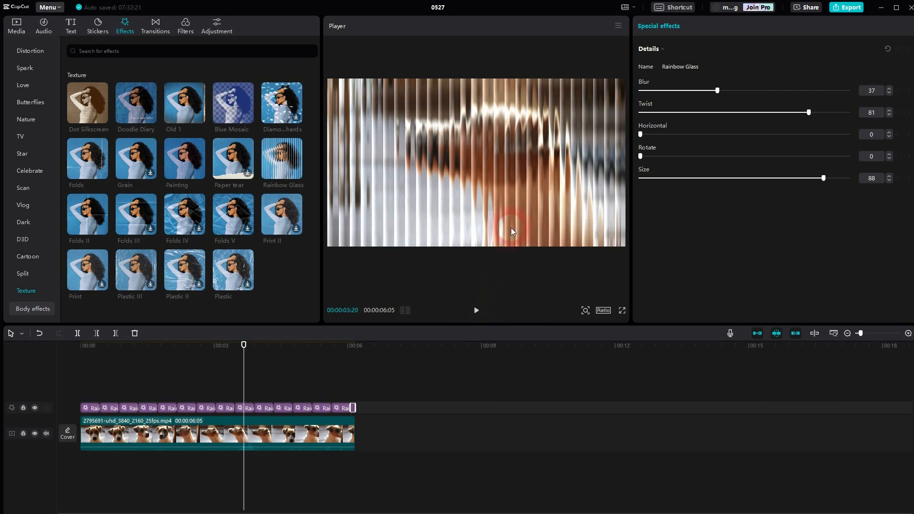